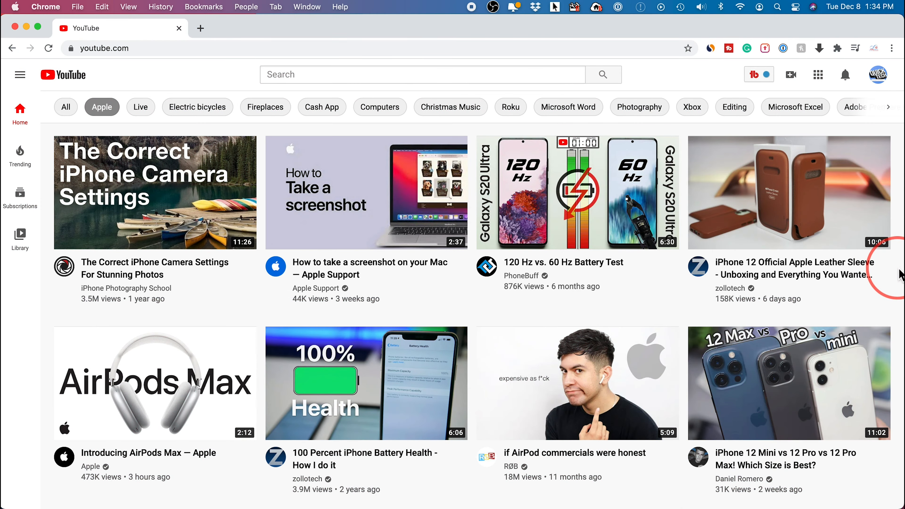
mouse_move(878, 75)
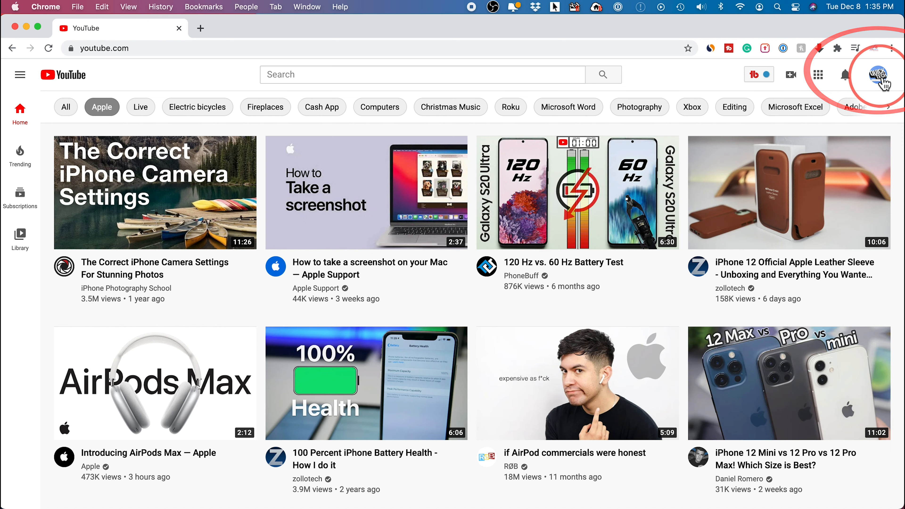
- Open the account menu from the avatar and go to the Quick Tech channel page
left_click(878, 75)
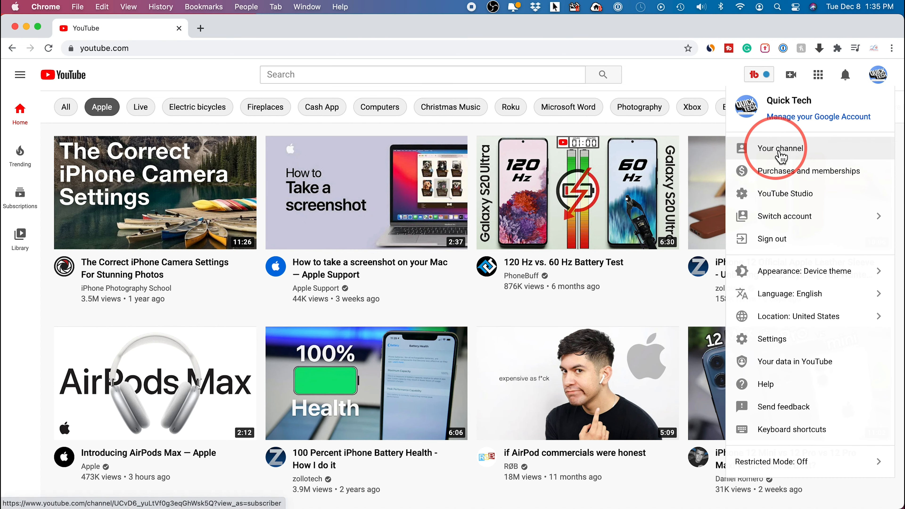
left_click(778, 148)
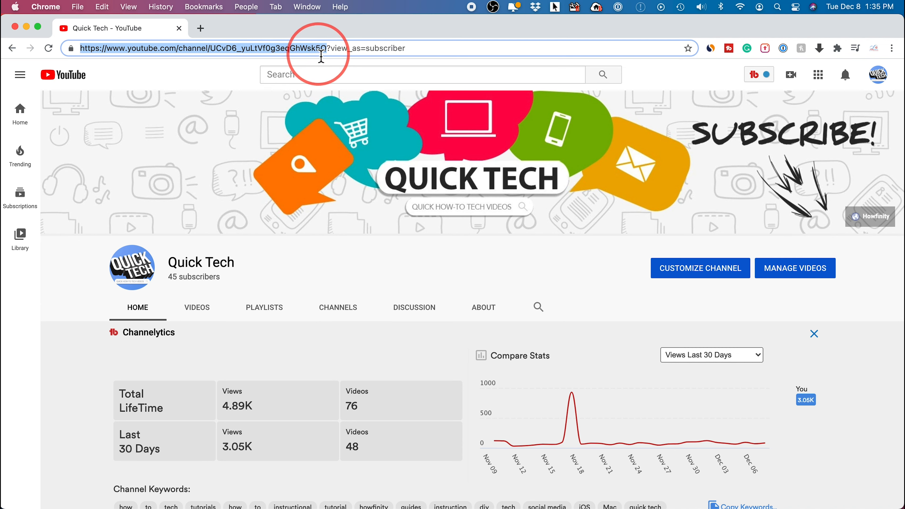
mouse_move(124, 46)
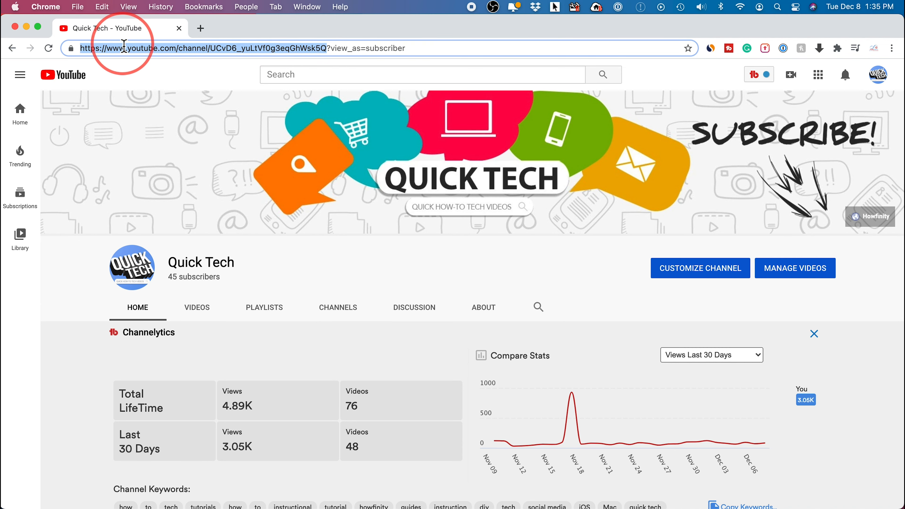
- Copy the Quick Tech channel address from Chrome's address bar via the right-click menu
right_click(122, 48)
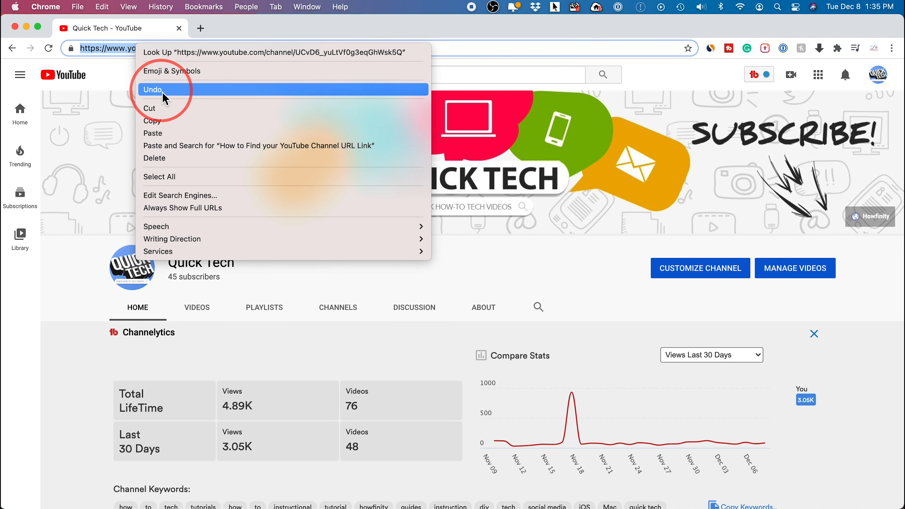
left_click(153, 90)
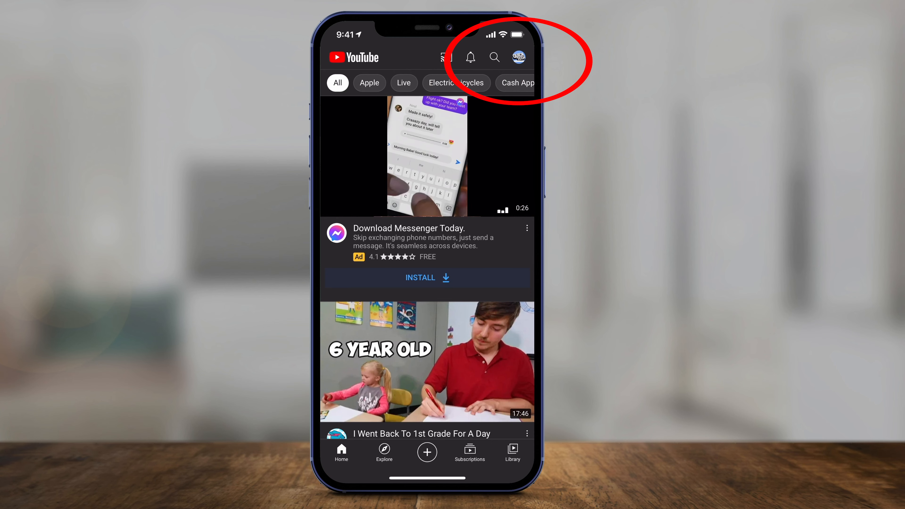
- On the phone, open the Quick Tech channel page and show its three-dot options
left_click(515, 57)
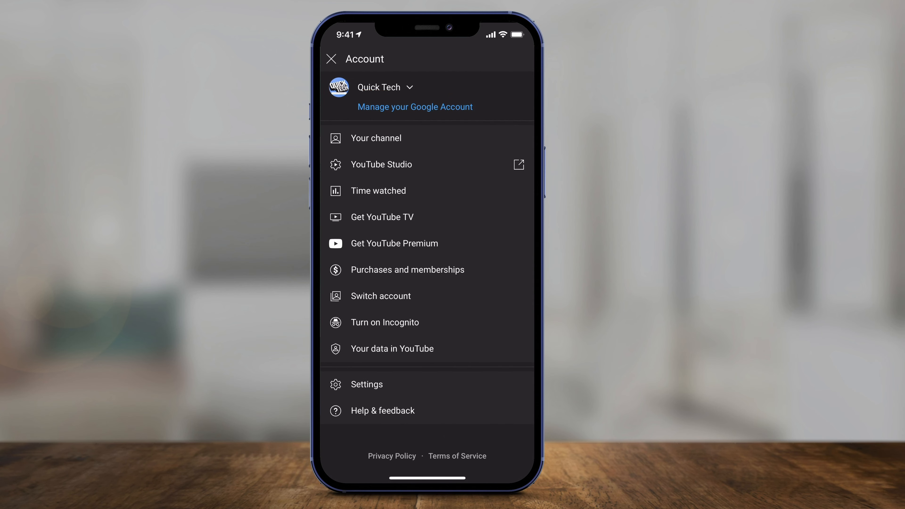
left_click(376, 139)
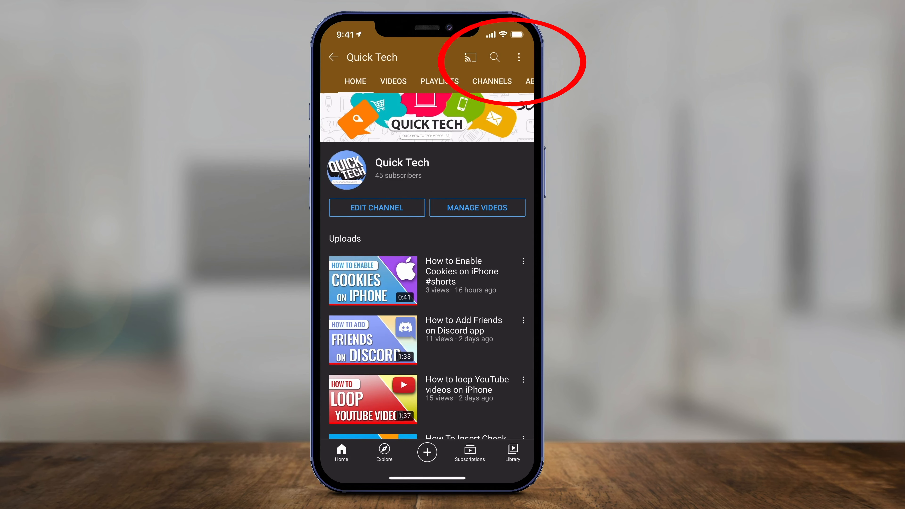
left_click(518, 57)
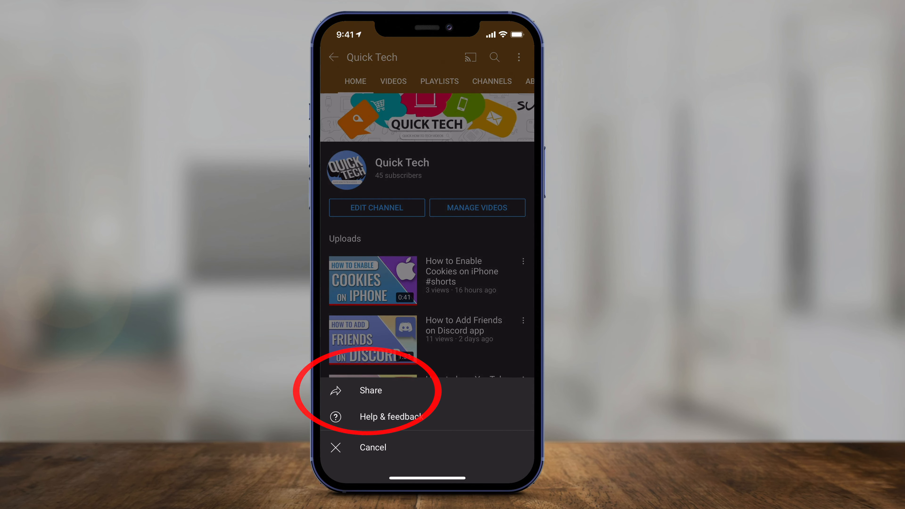
- Share the Quick Tech channel and copy its link to the clipboard
left_click(371, 391)
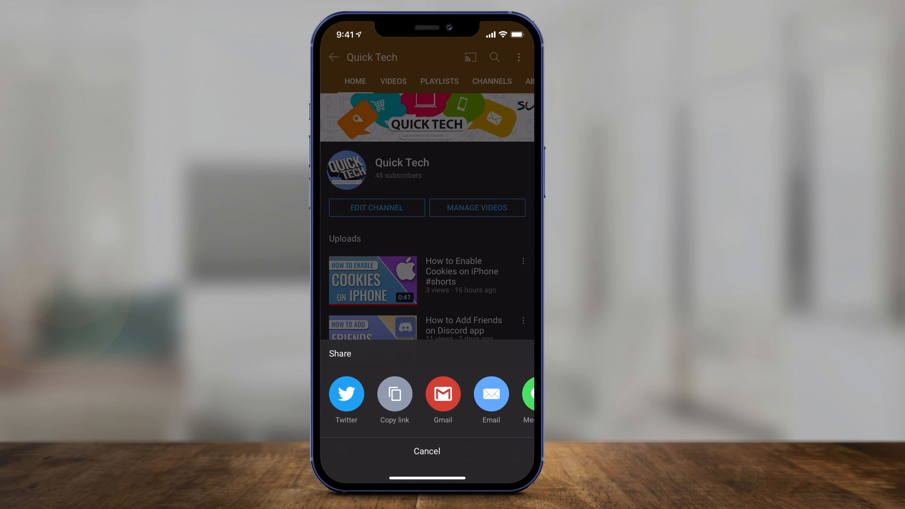
left_click(395, 396)
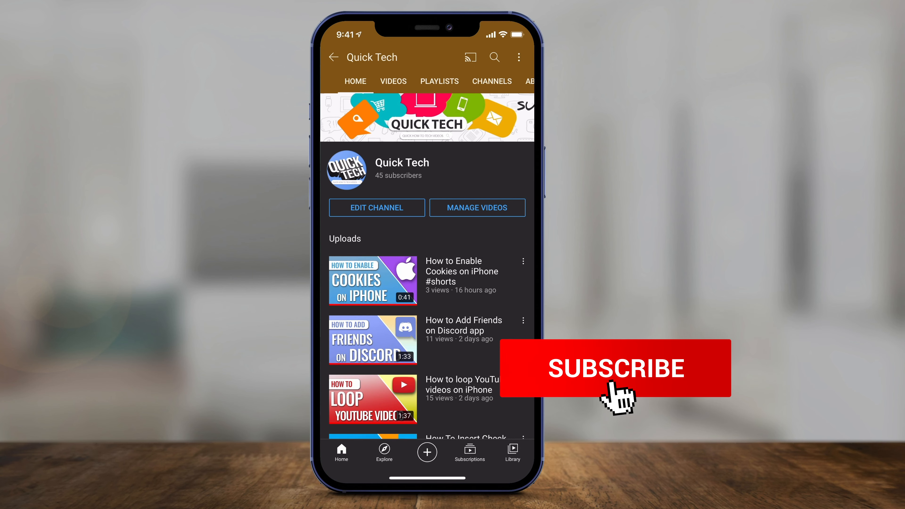
left_click(615, 367)
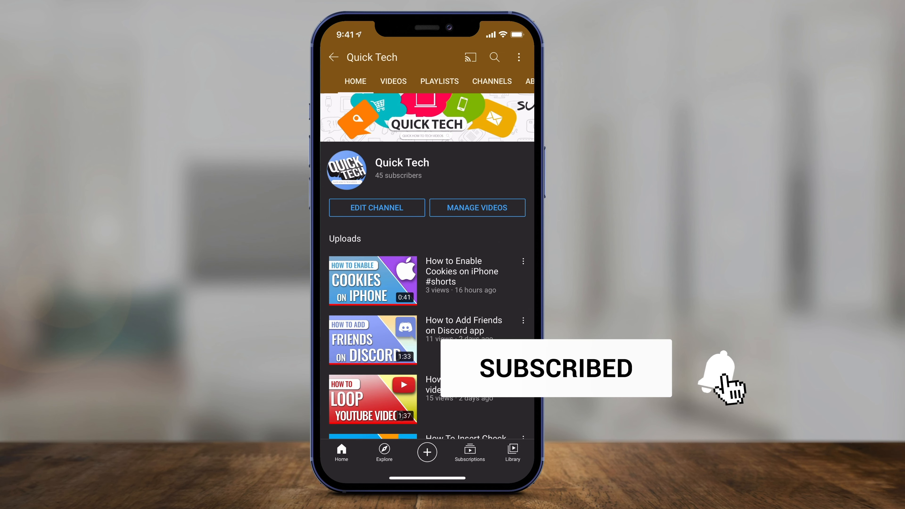
left_click(718, 378)
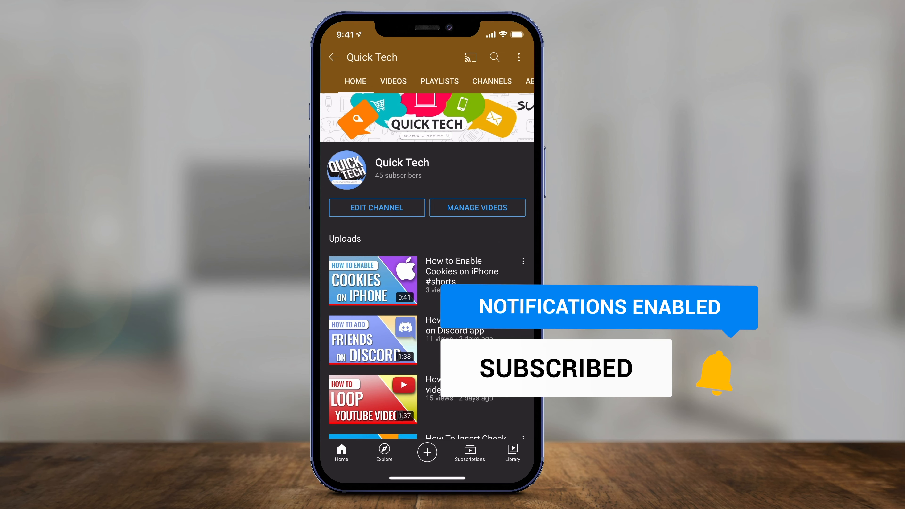